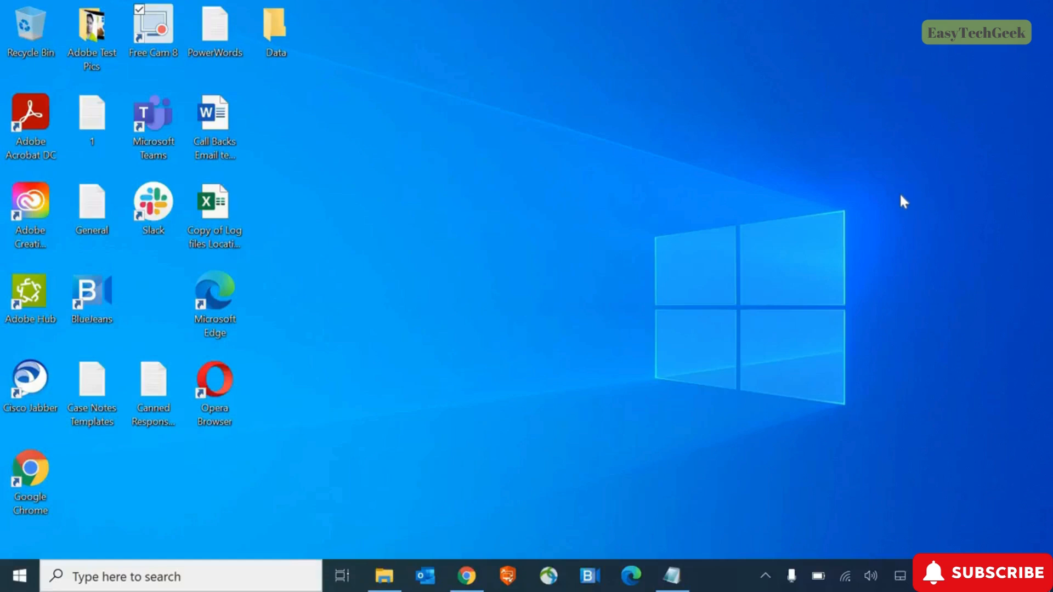
mouse_move(17, 576)
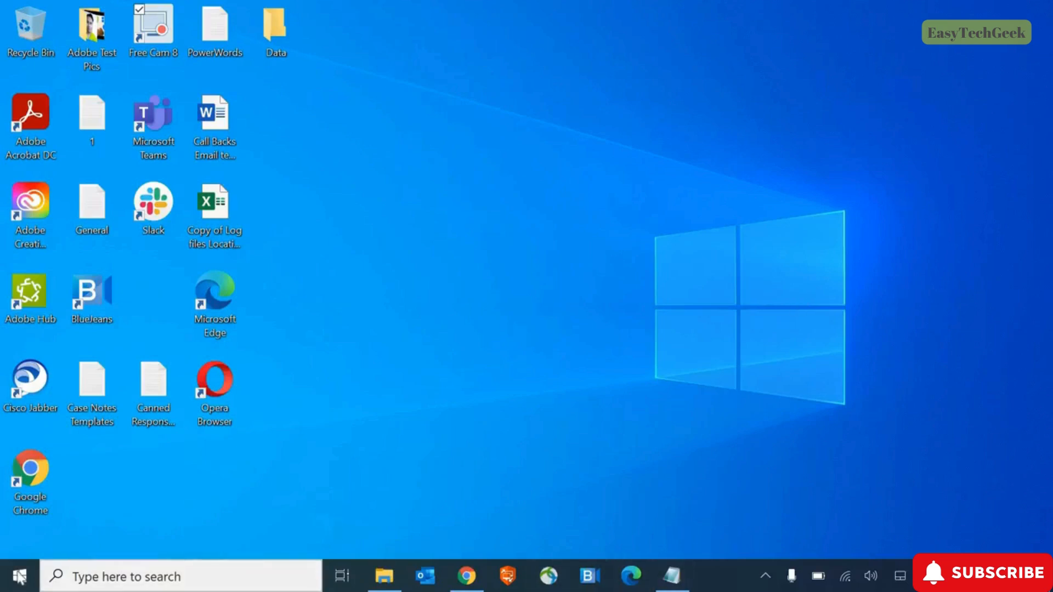
mouse_move(19, 576)
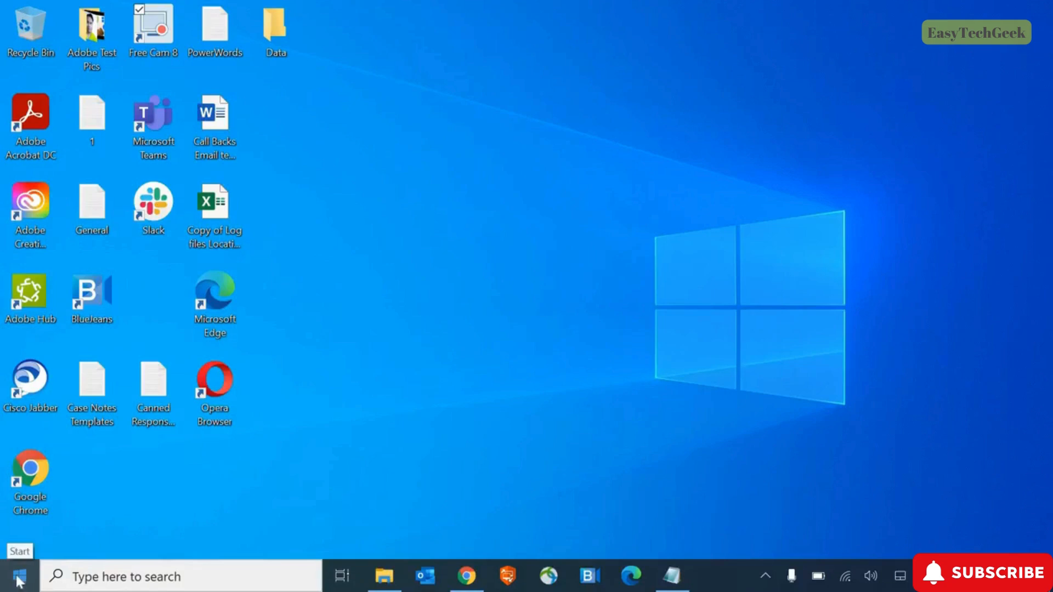
- Launch Device Manager from the Start button's quick link menu
right_click(18, 576)
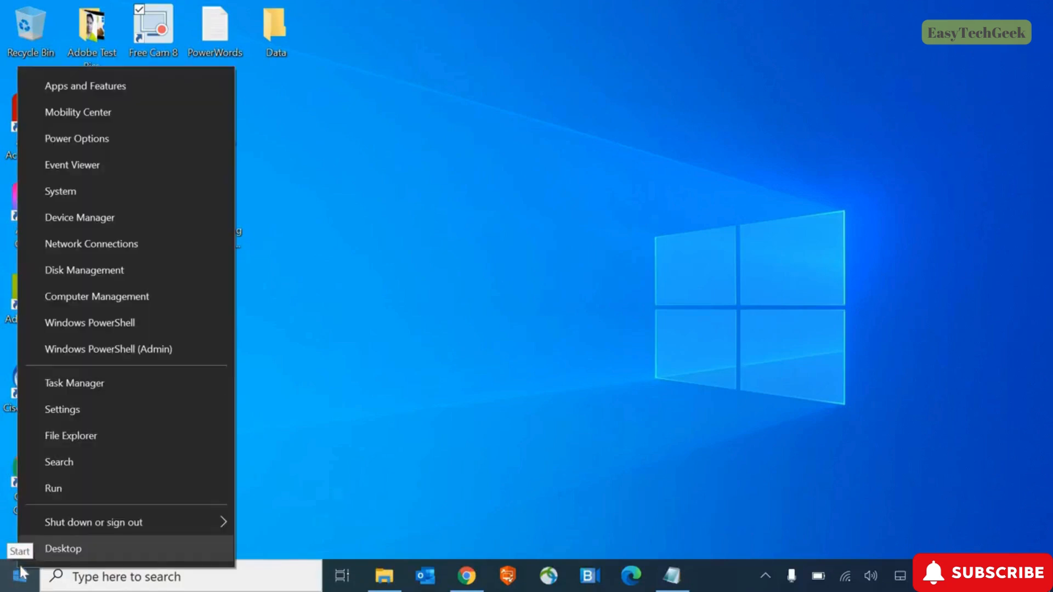
mouse_move(118, 433)
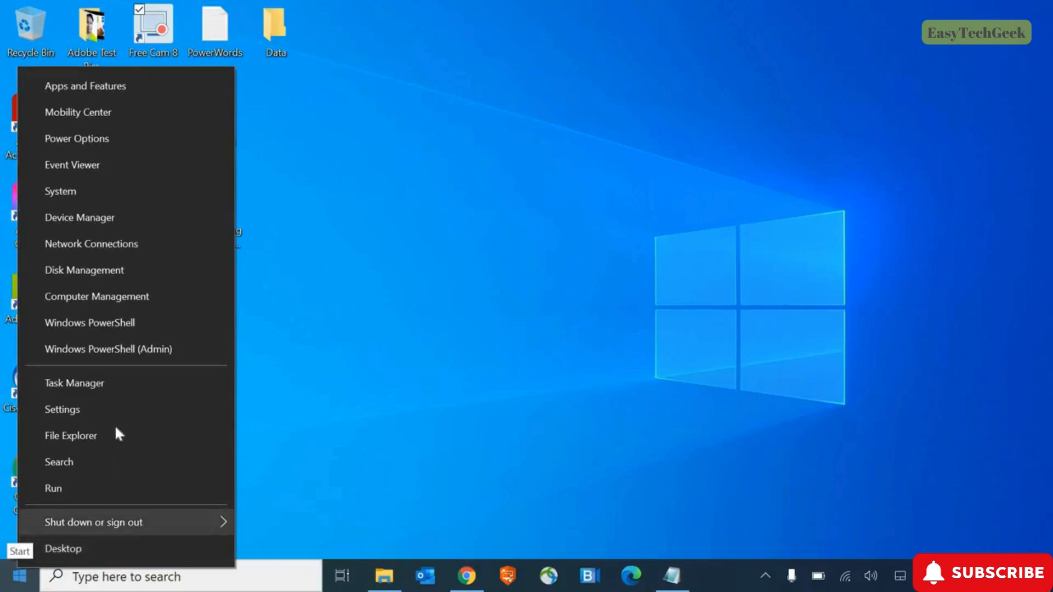
left_click(79, 218)
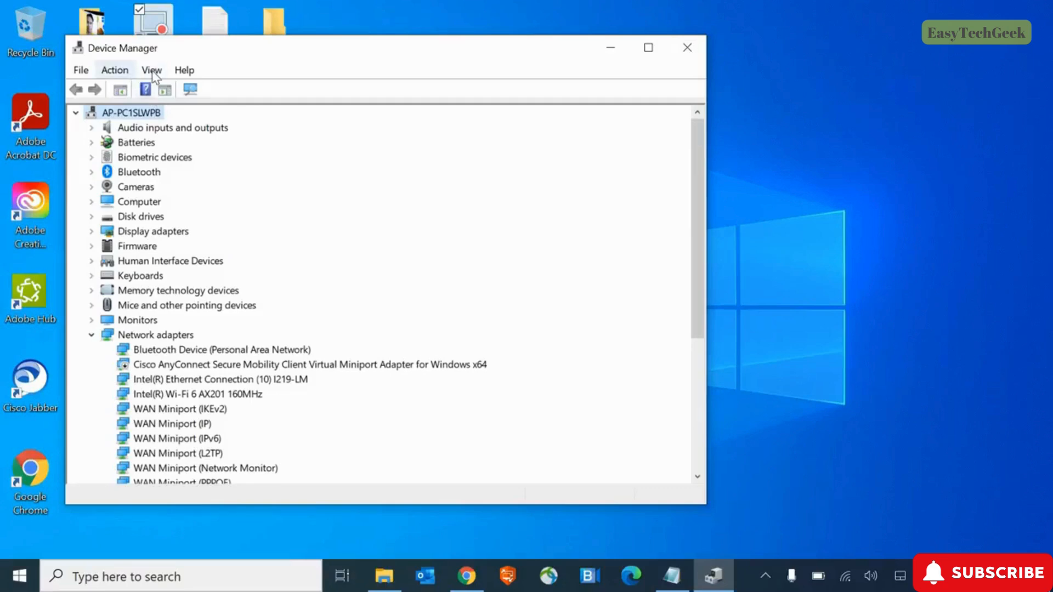
- Enable Show hidden devices so the Kernel Debug and Wi-Fi Direct virtual adapters appear
left_click(151, 71)
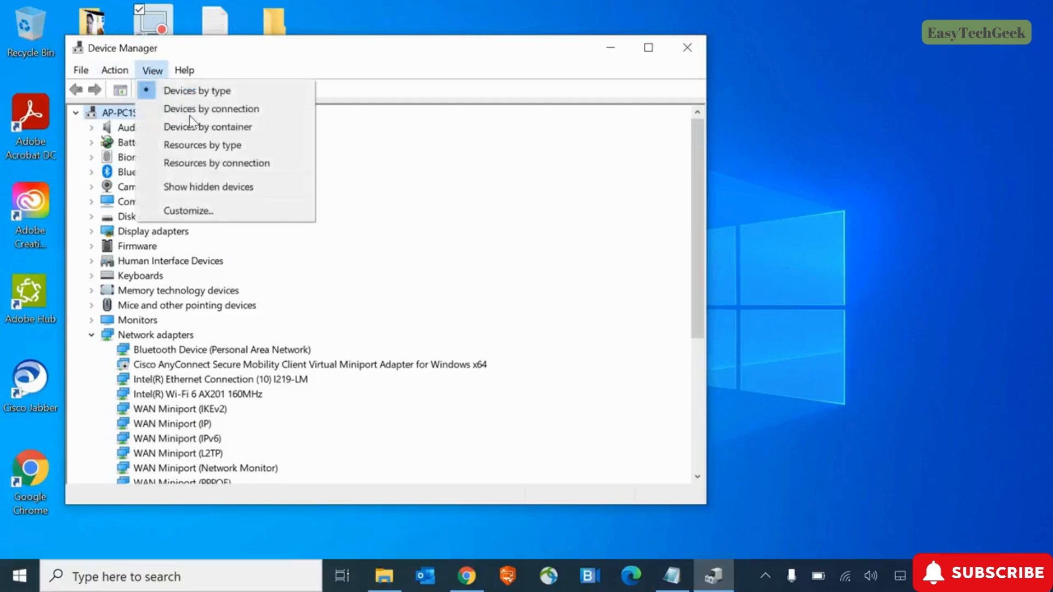
mouse_move(208, 187)
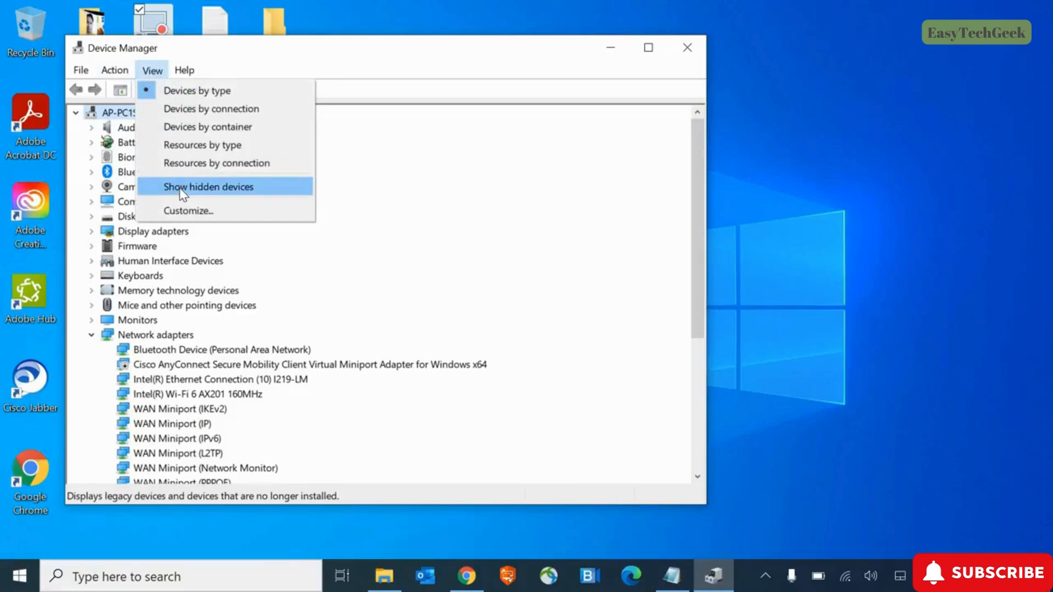
left_click(209, 187)
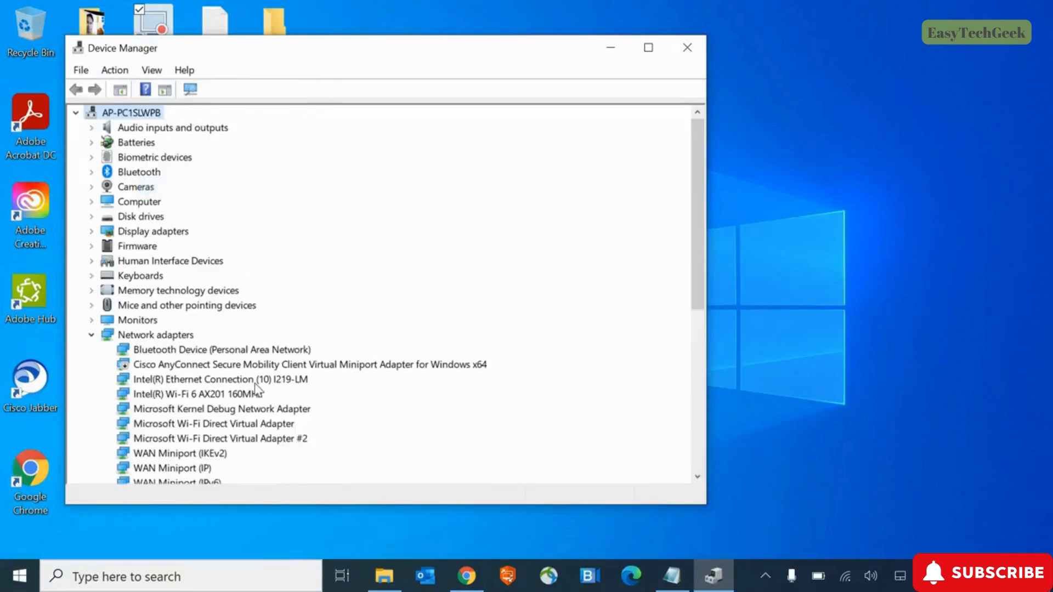
mouse_move(173, 163)
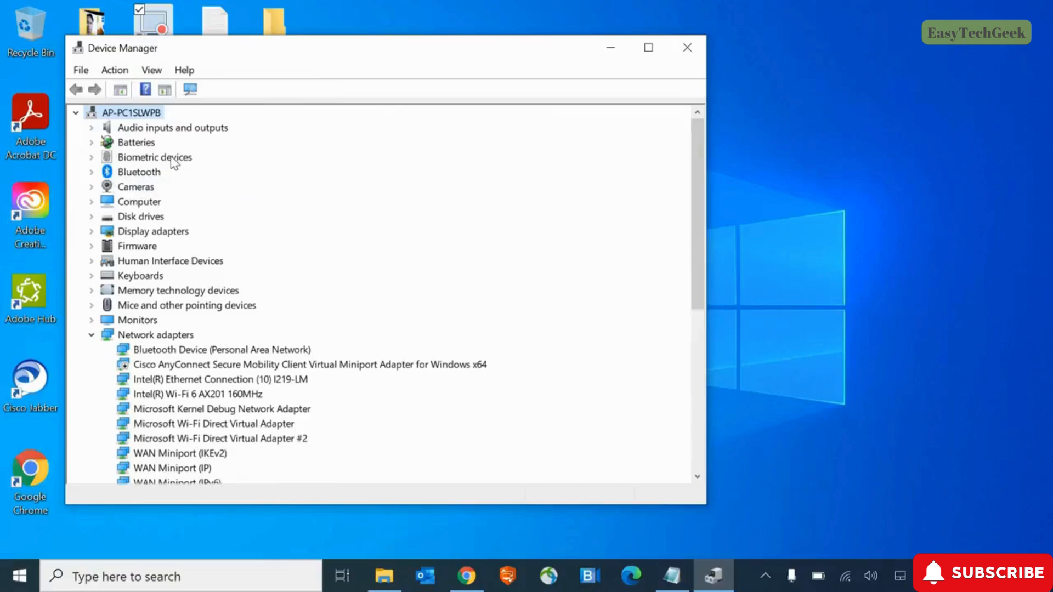
- Review the Cameras group, then leave Cameras and Network adapters collapsed and scan the category list
left_click(92, 186)
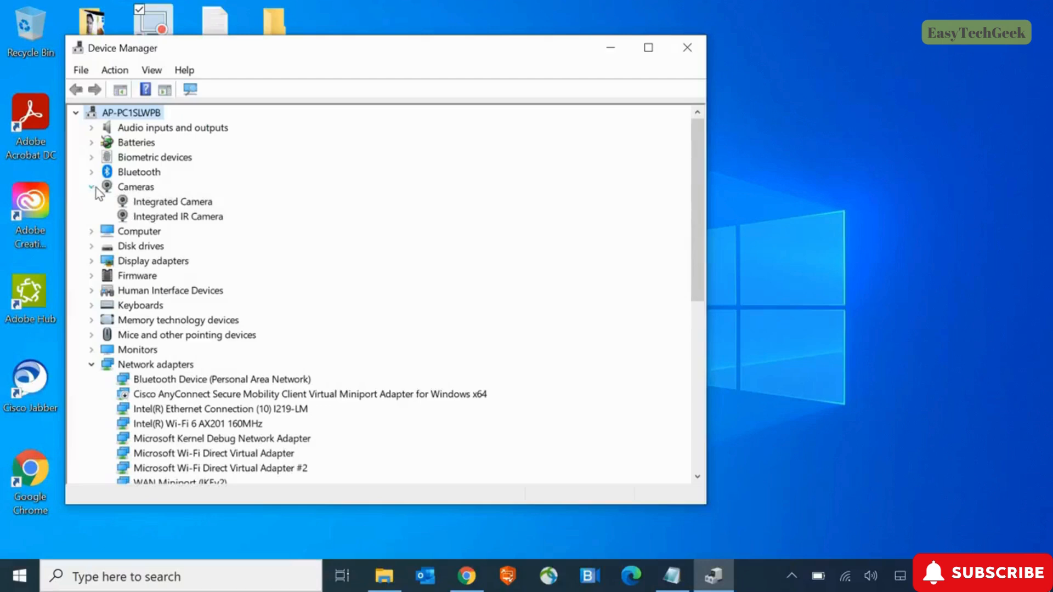
left_click(91, 187)
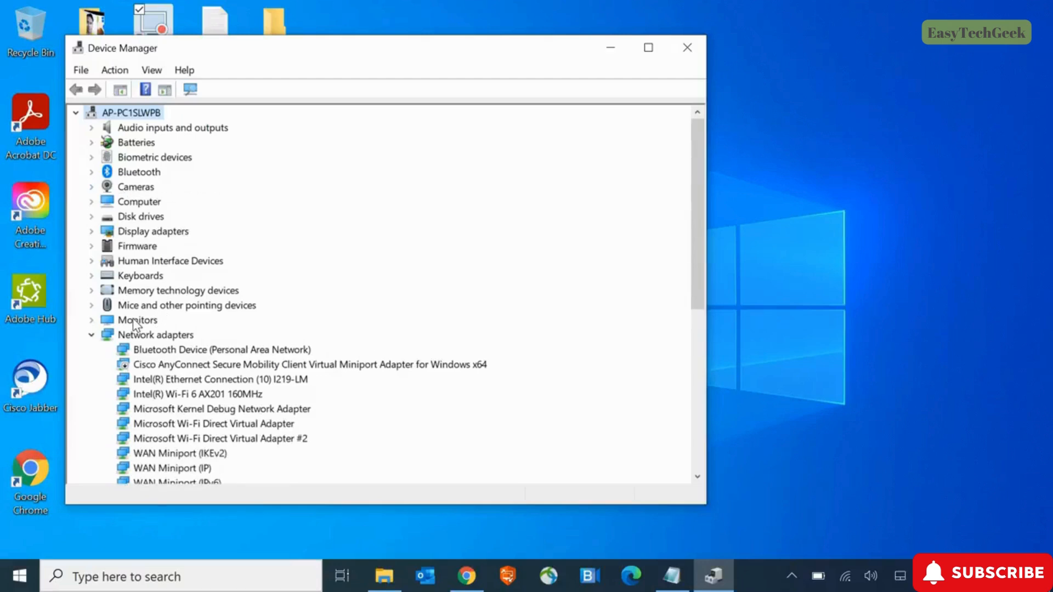
left_click(91, 335)
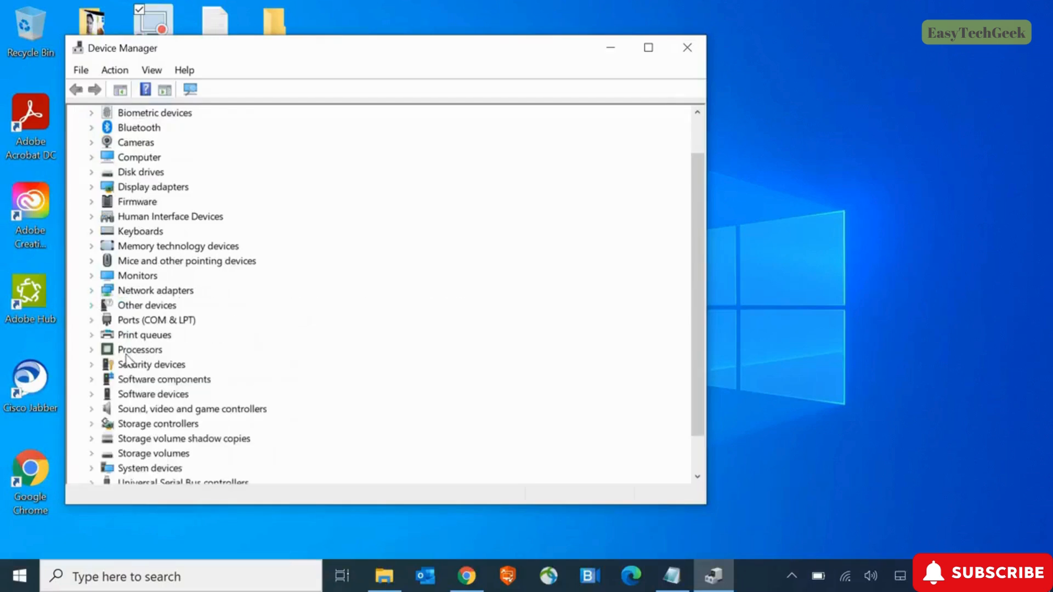
scroll("down", 3)
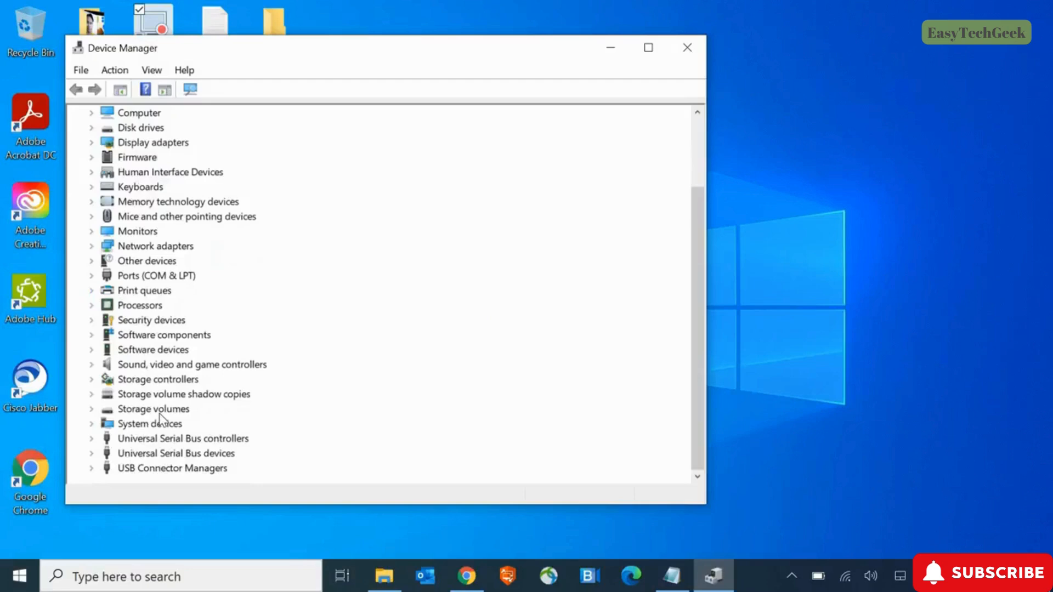
scroll("up", 3)
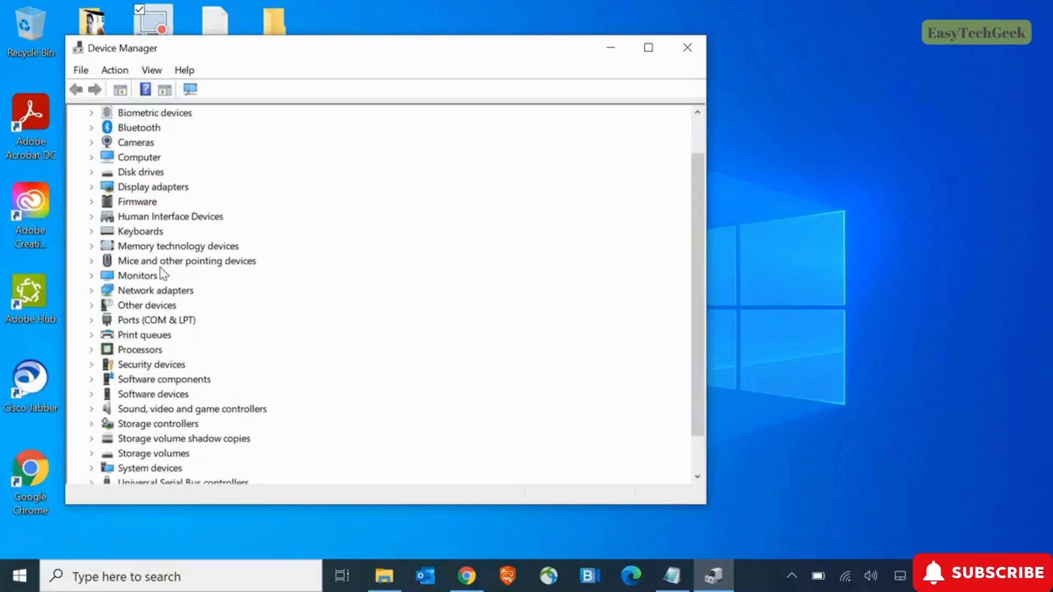
mouse_move(166, 351)
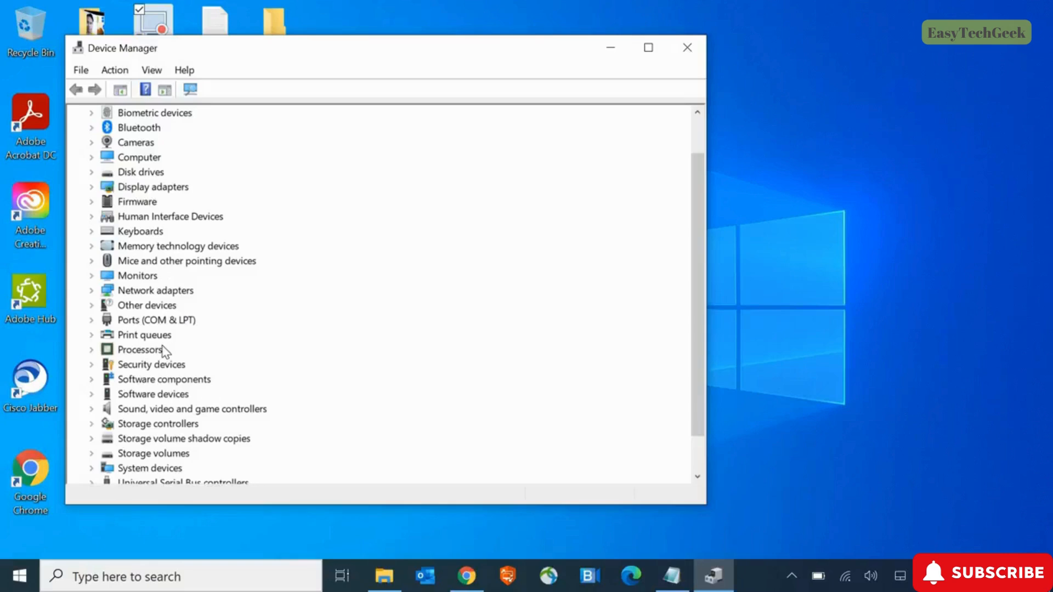
mouse_move(247, 284)
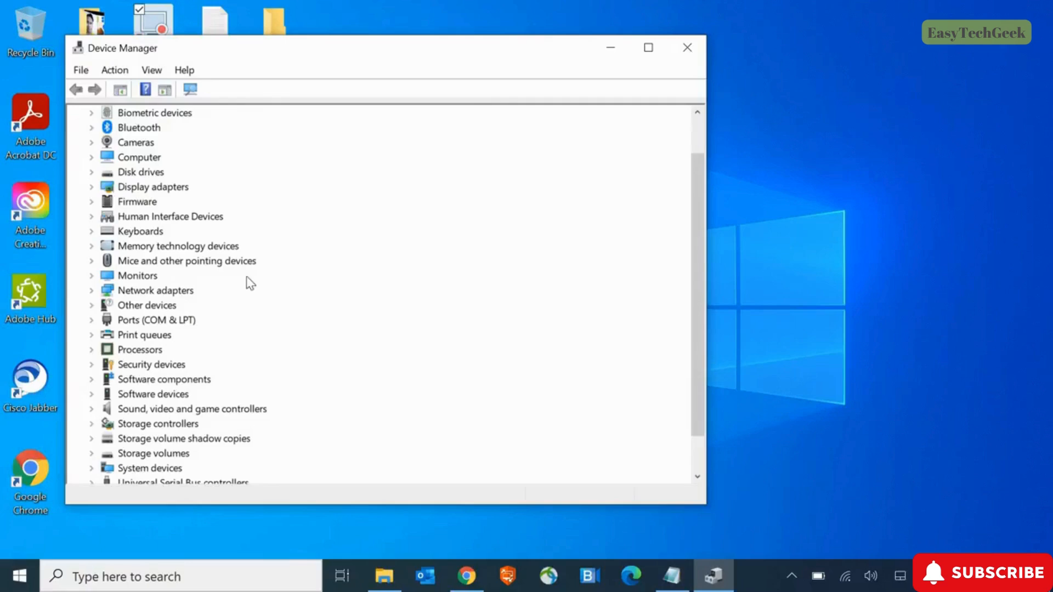
mouse_move(321, 262)
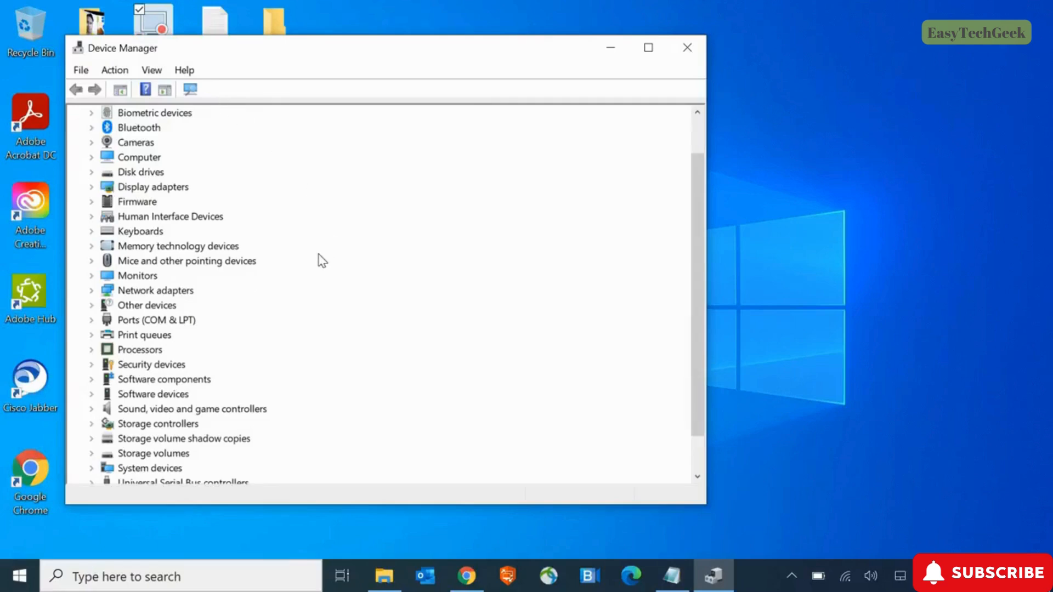
mouse_move(138, 118)
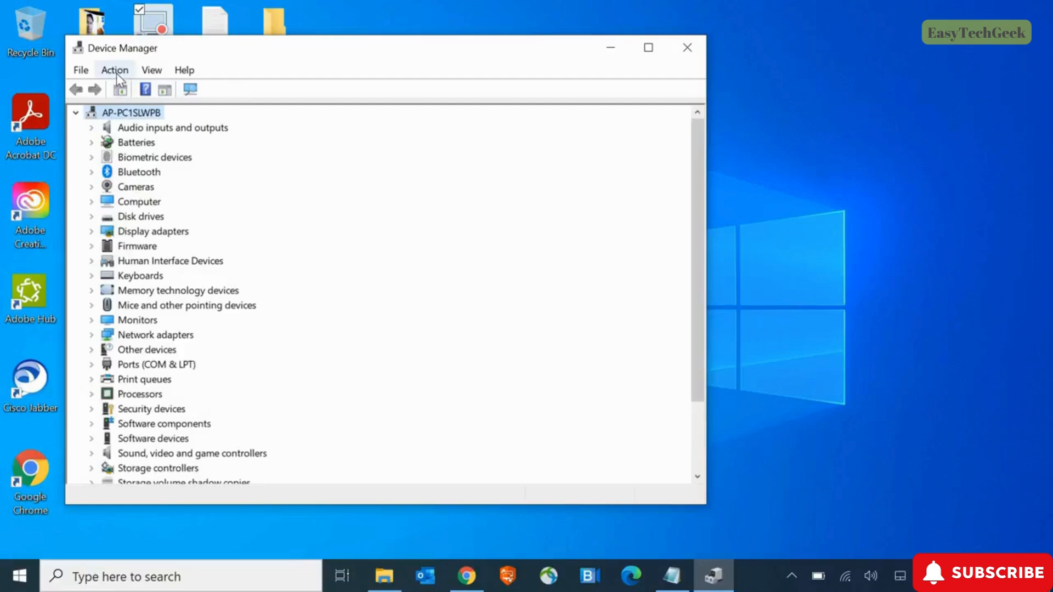
- Run Scan for hardware changes from the Action menu
left_click(114, 70)
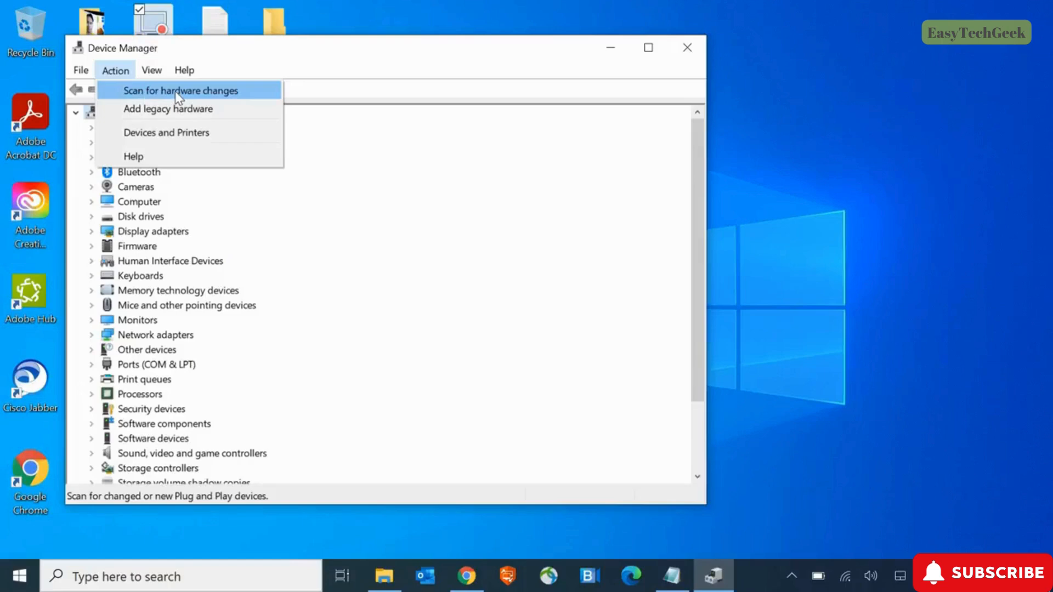
left_click(180, 90)
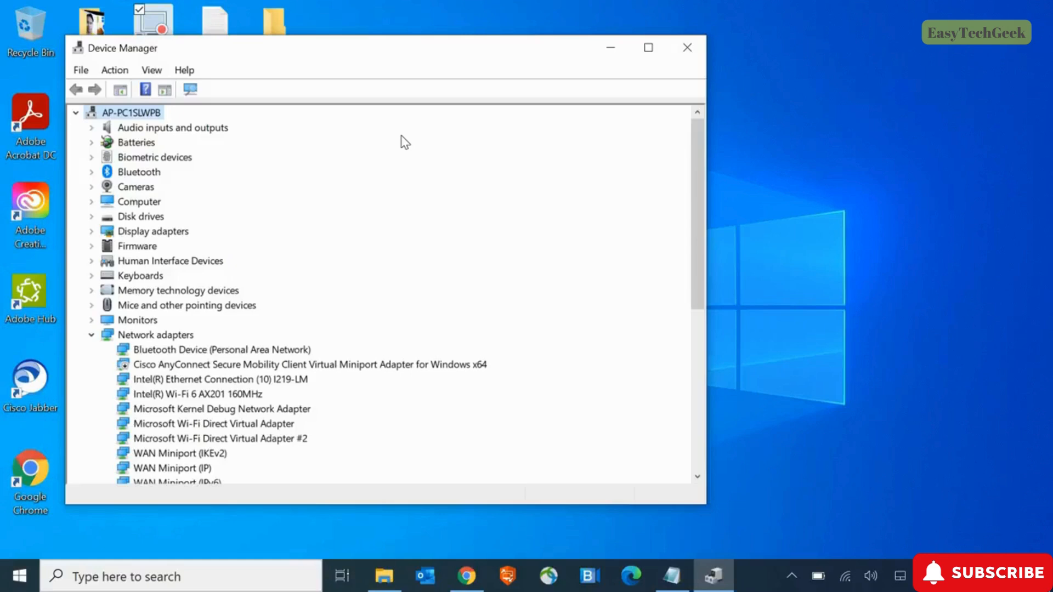
mouse_move(134, 187)
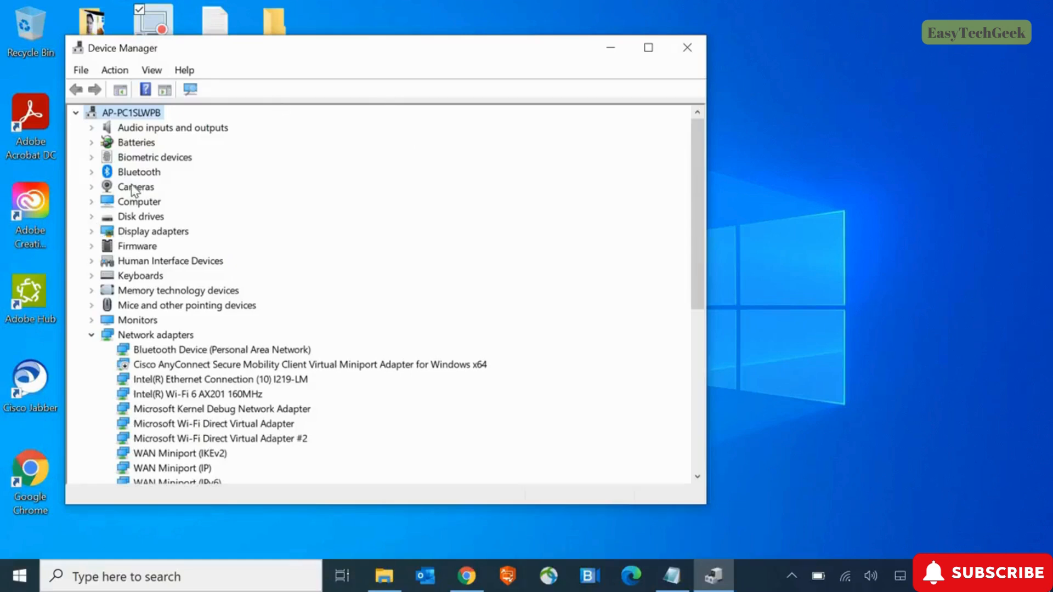
scroll("down", 3)
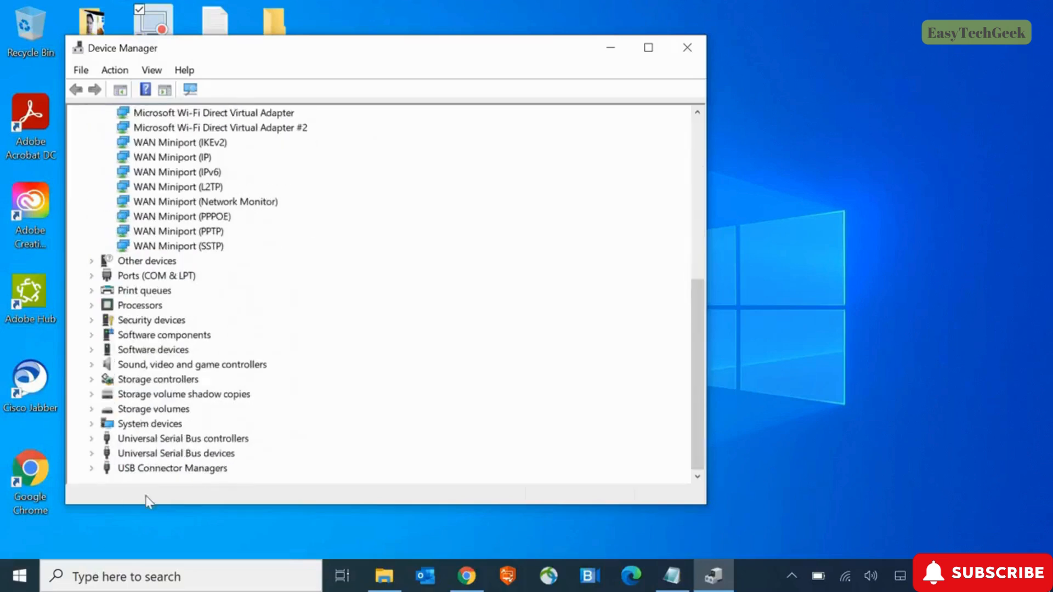
mouse_move(160, 483)
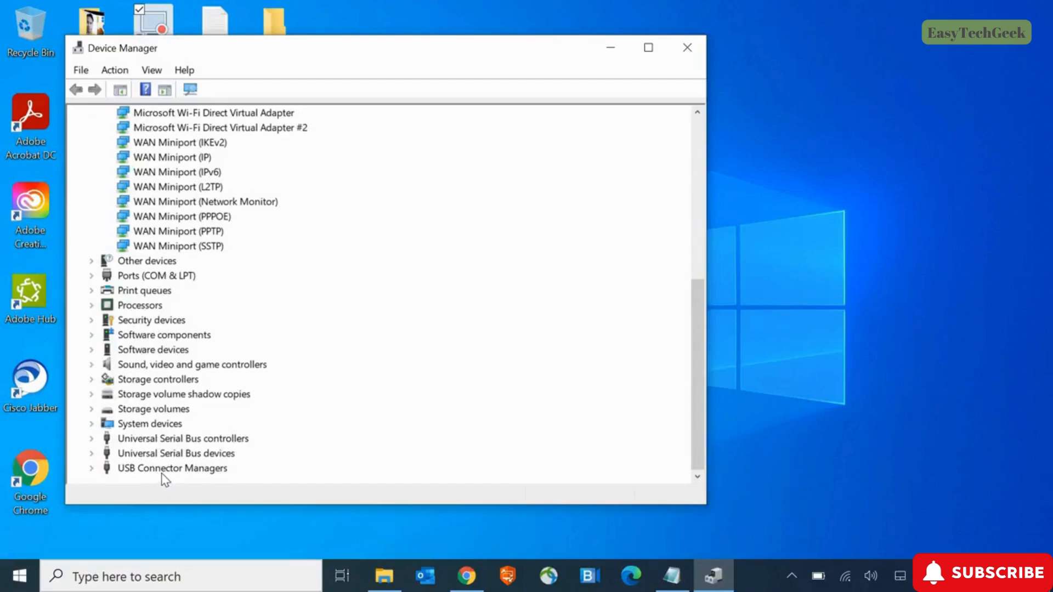
mouse_move(169, 478)
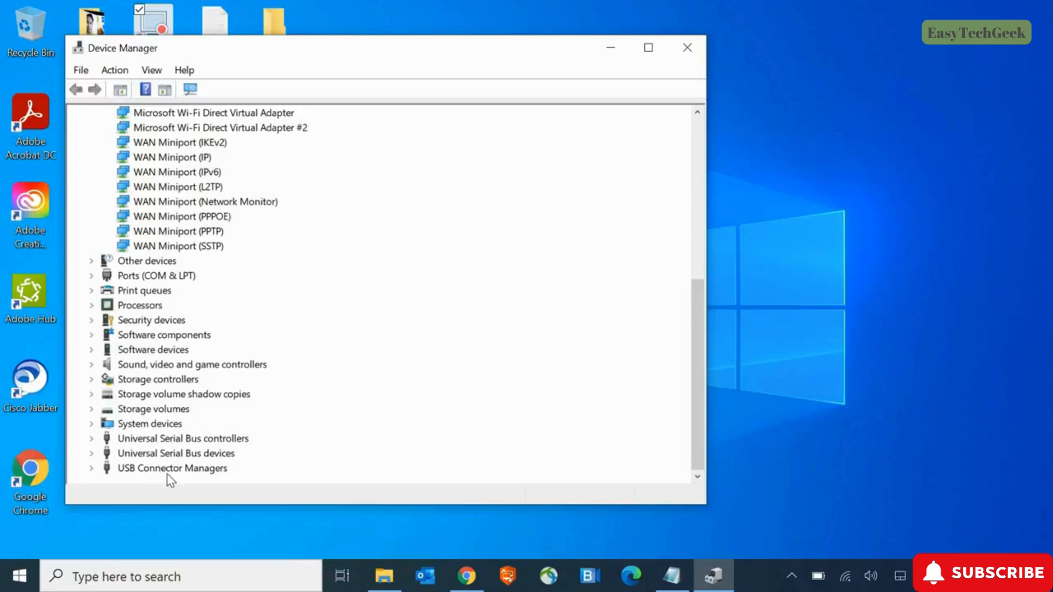
left_click(173, 468)
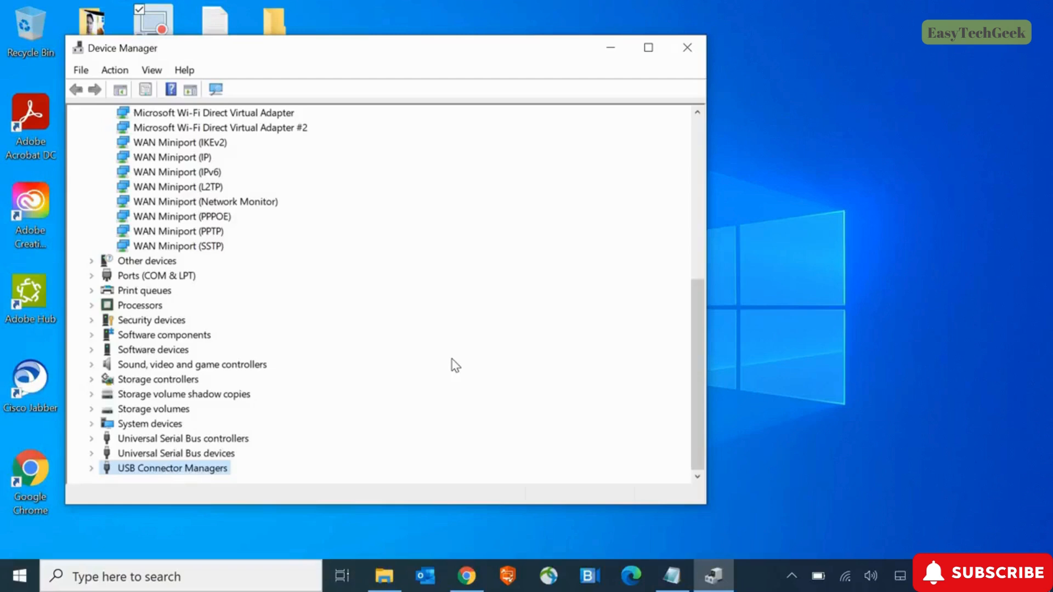
mouse_move(452, 365)
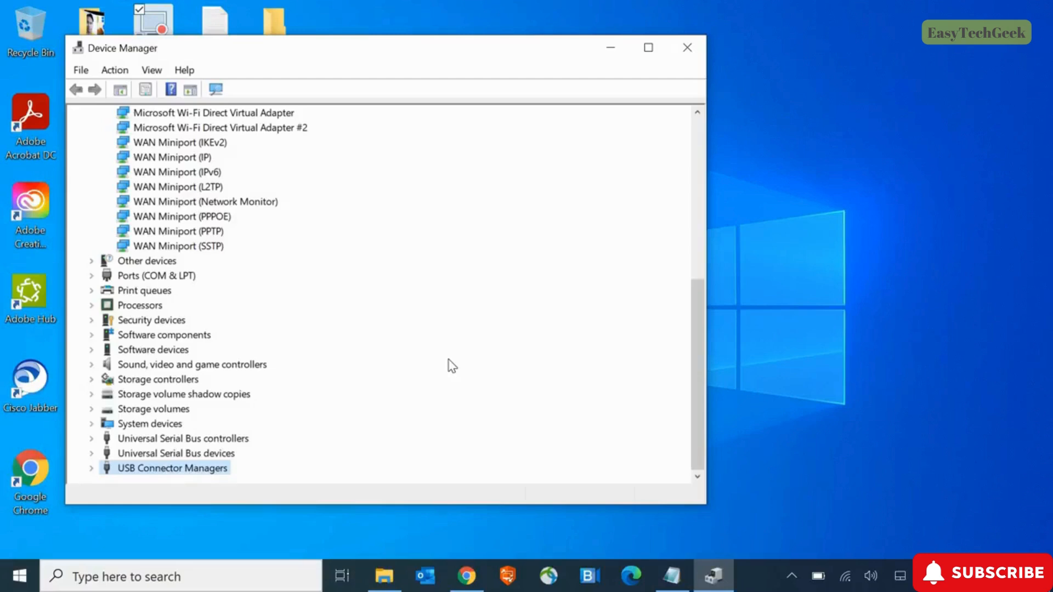
scroll("up", 3)
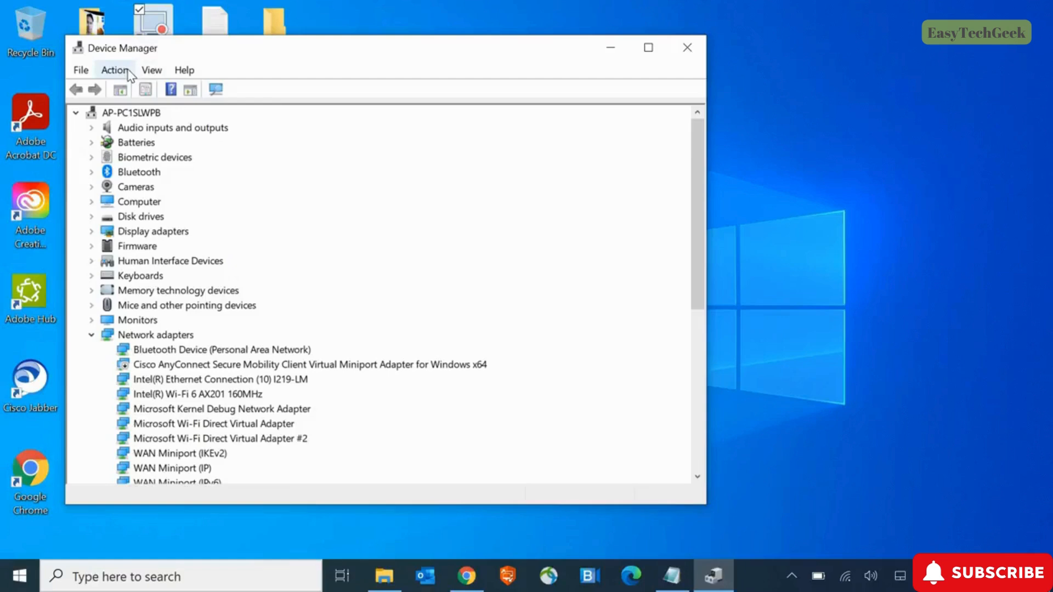
- Launch the Add legacy hardware wizard from the Action menu
left_click(115, 71)
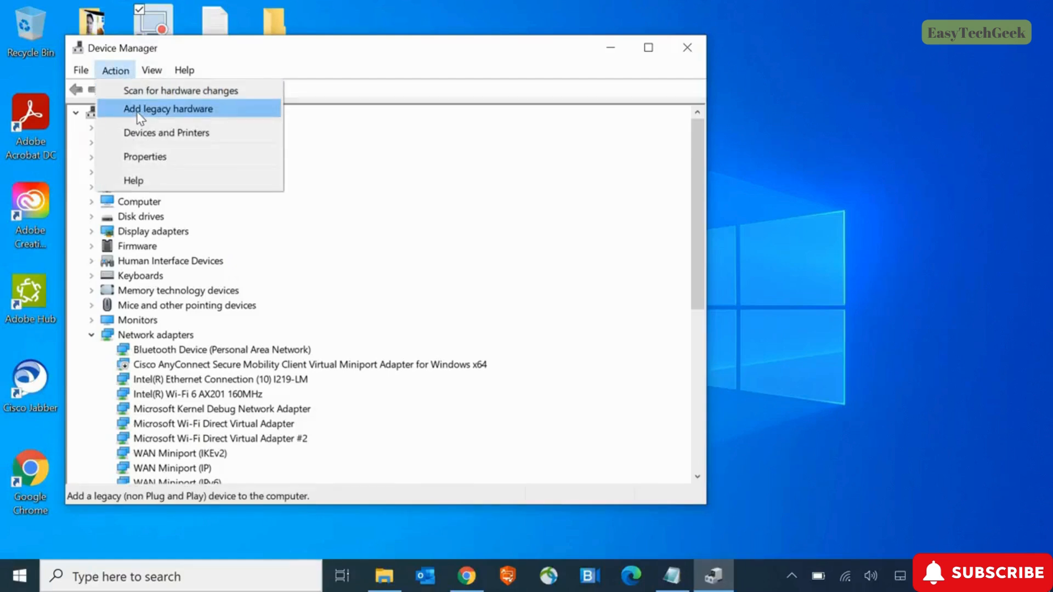
mouse_move(166, 111)
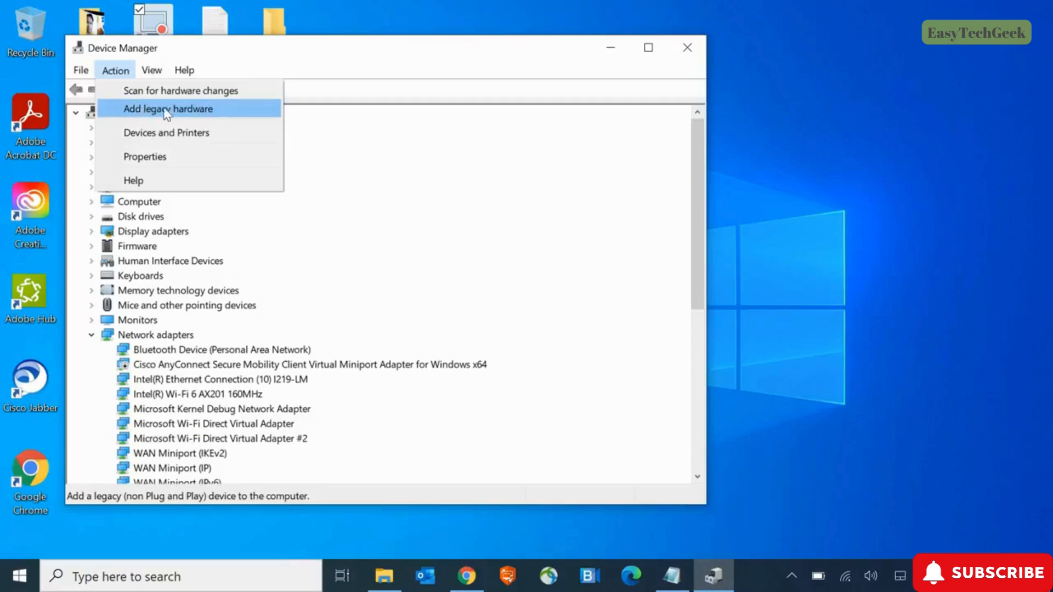
left_click(167, 108)
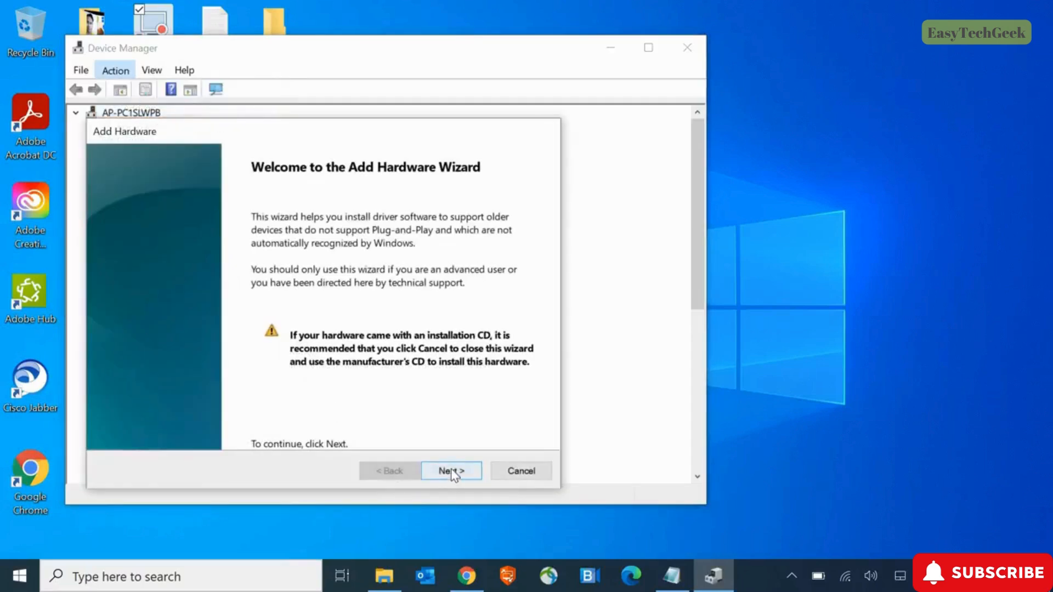
- Let the wizard search automatically for new hardware, find none, and exit it
left_click(451, 470)
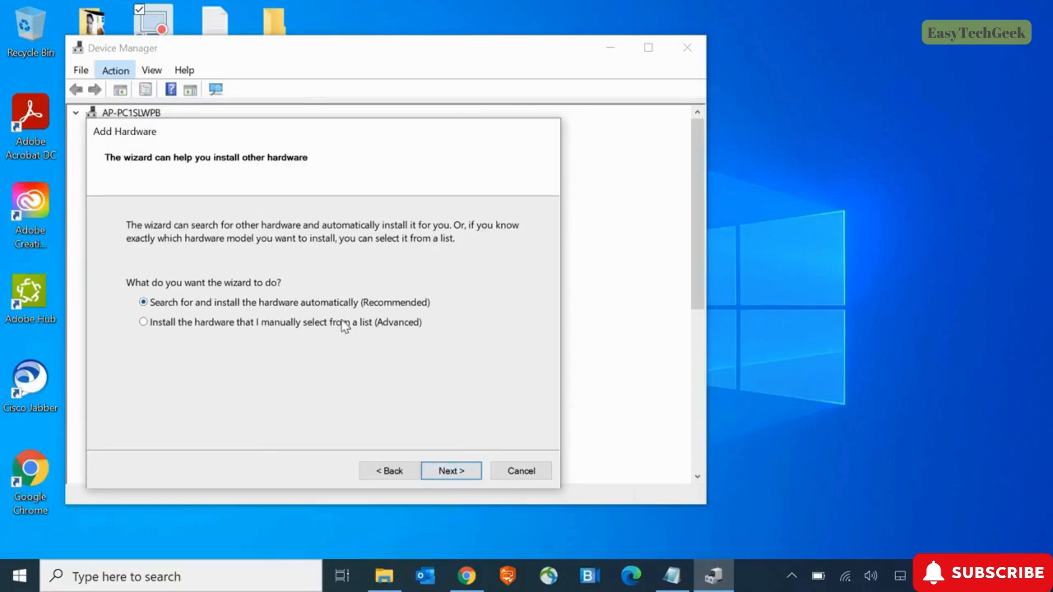
mouse_move(346, 325)
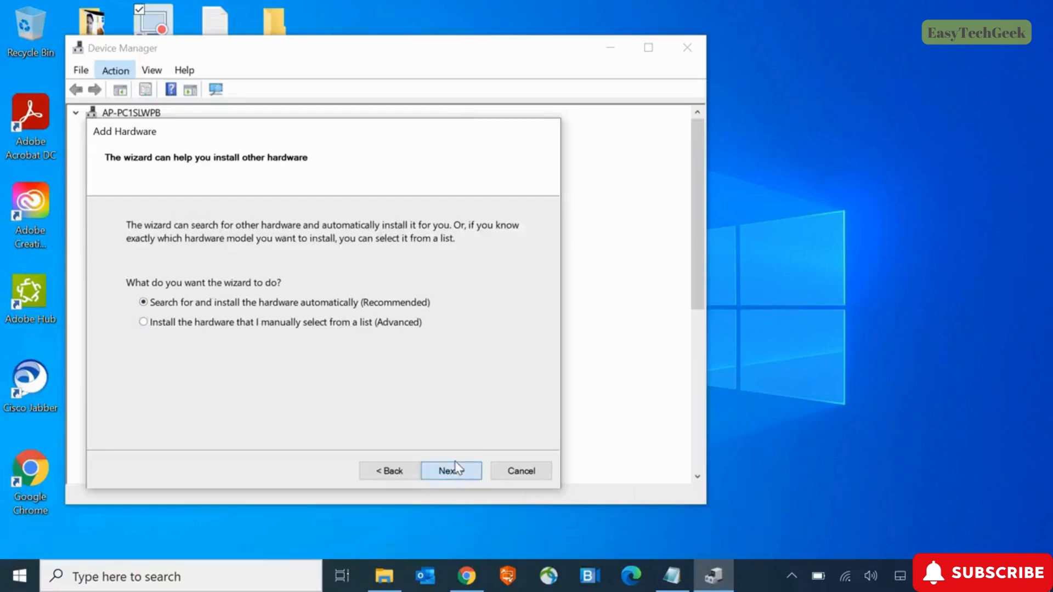
left_click(451, 471)
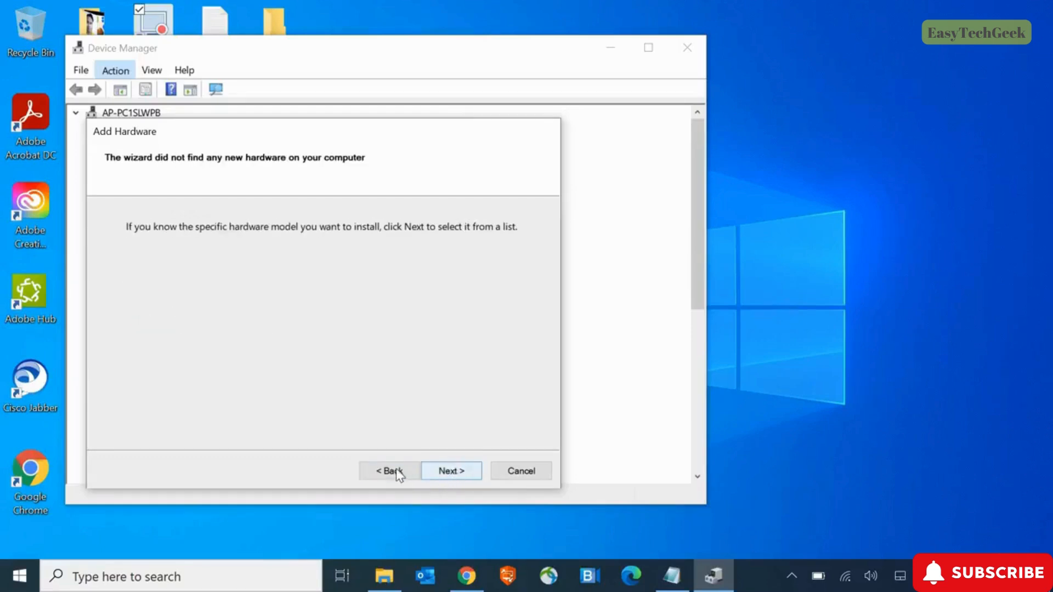
left_click(388, 471)
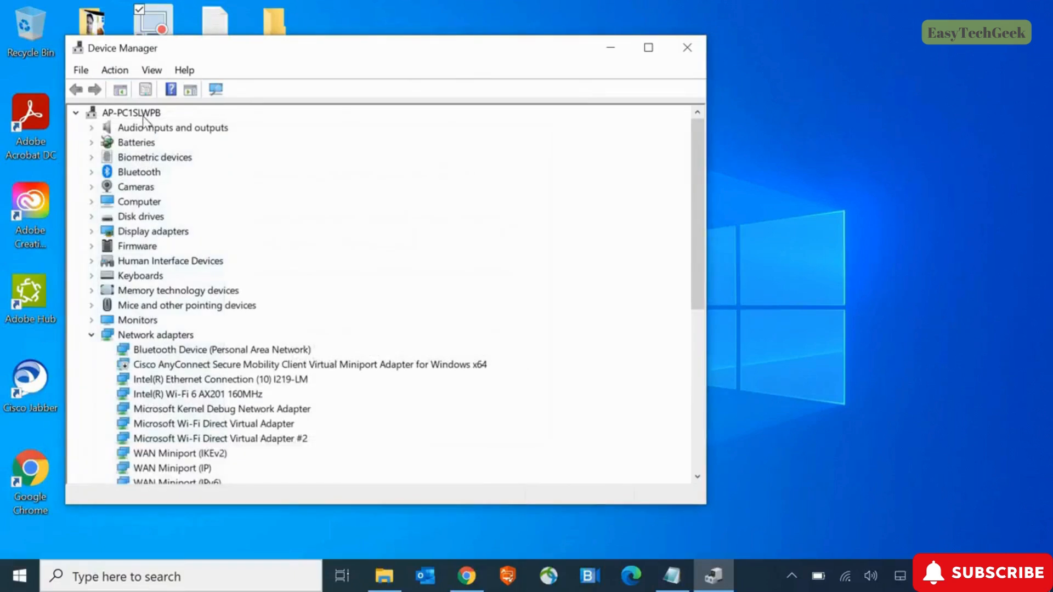
- Reopen Add legacy hardware and choose 'Install the hardware that I manually select from a list (Advanced)'
left_click(114, 69)
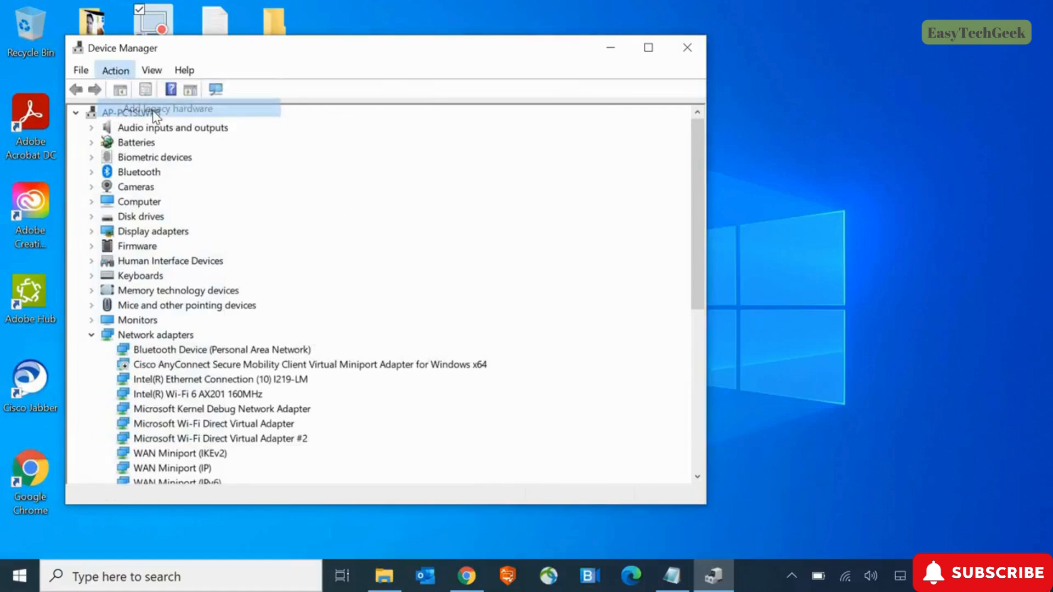
left_click(166, 108)
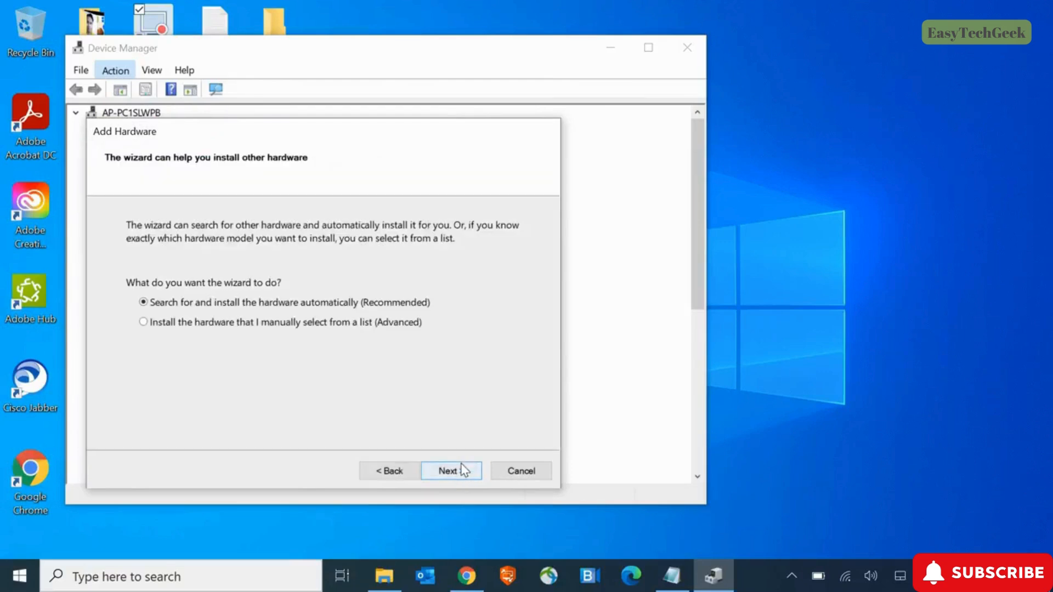
mouse_move(357, 332)
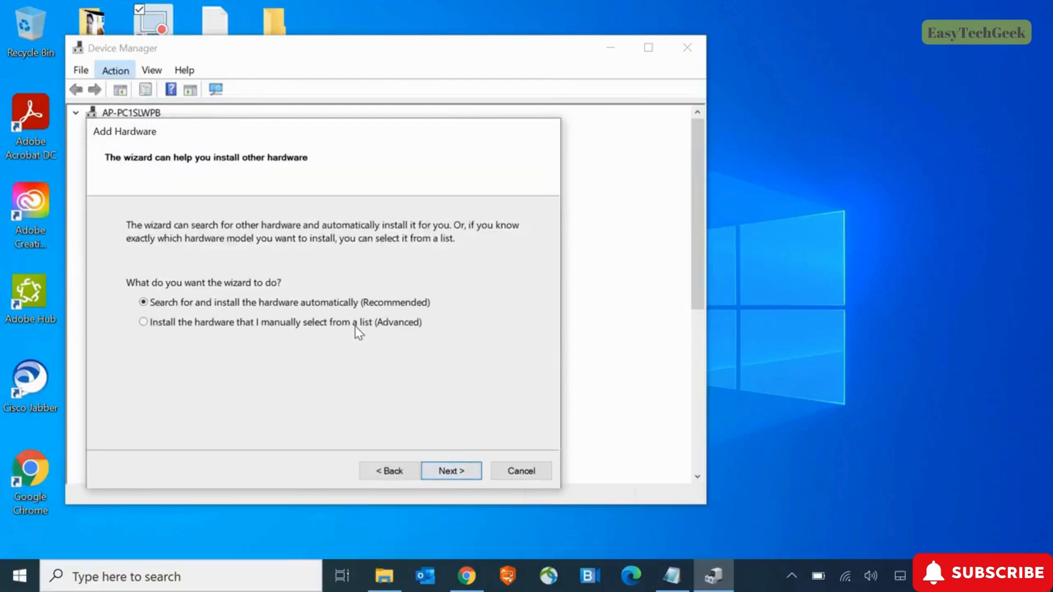
left_click(143, 322)
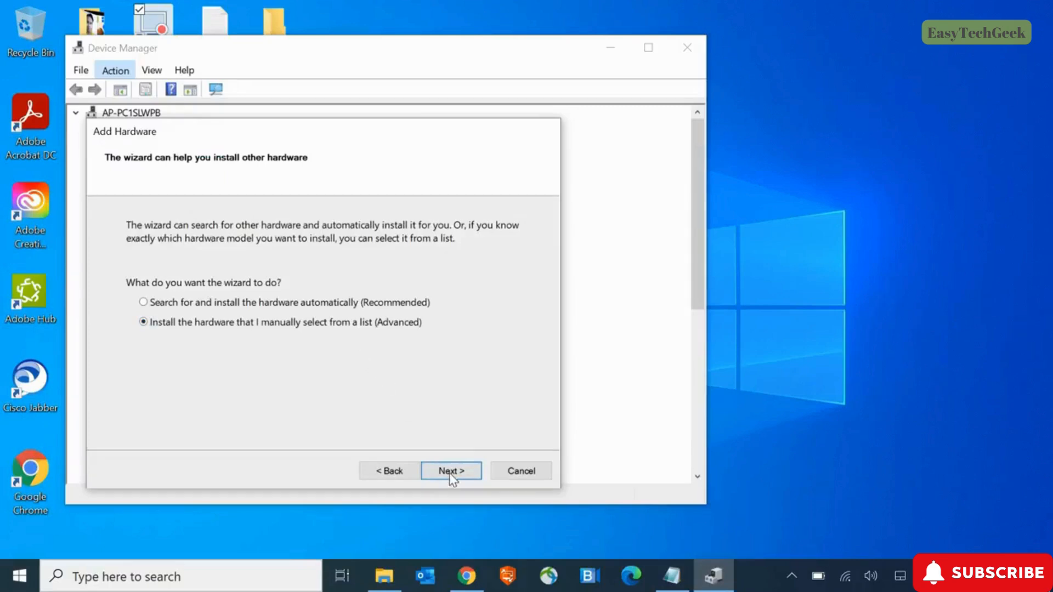
left_click(450, 471)
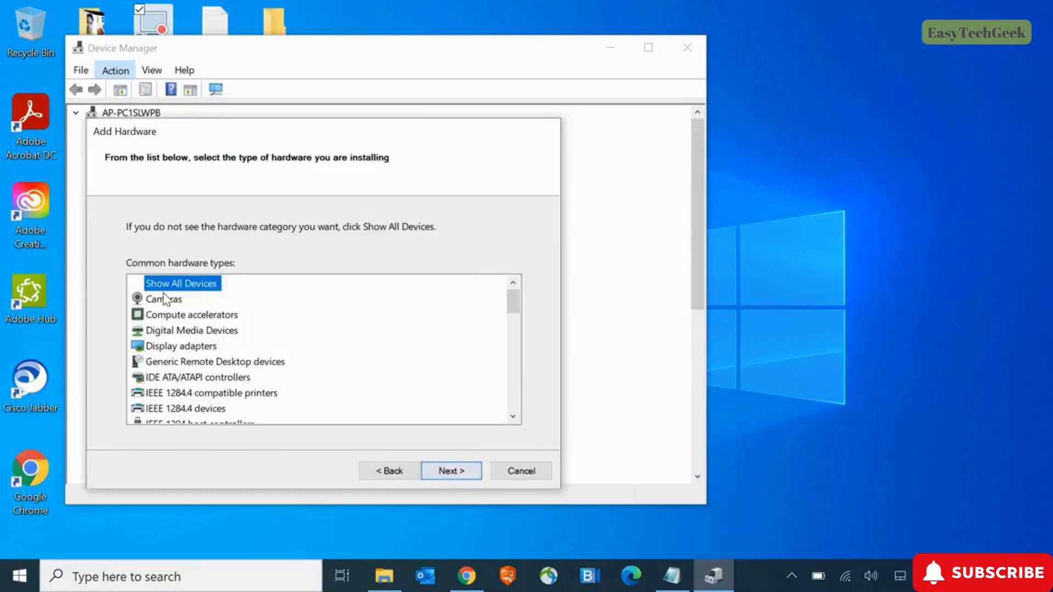
left_click(163, 298)
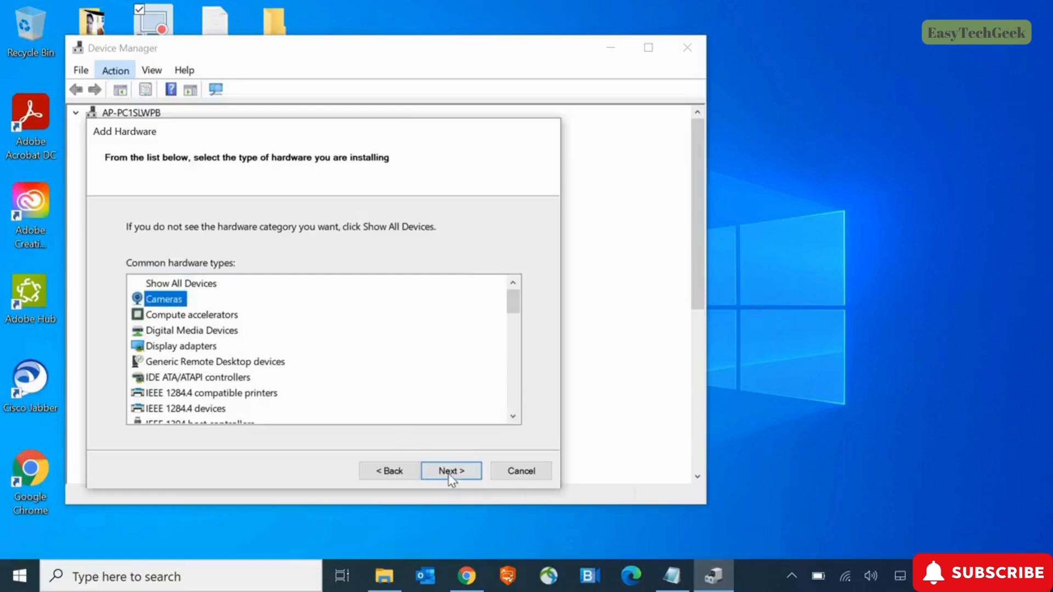
left_click(451, 471)
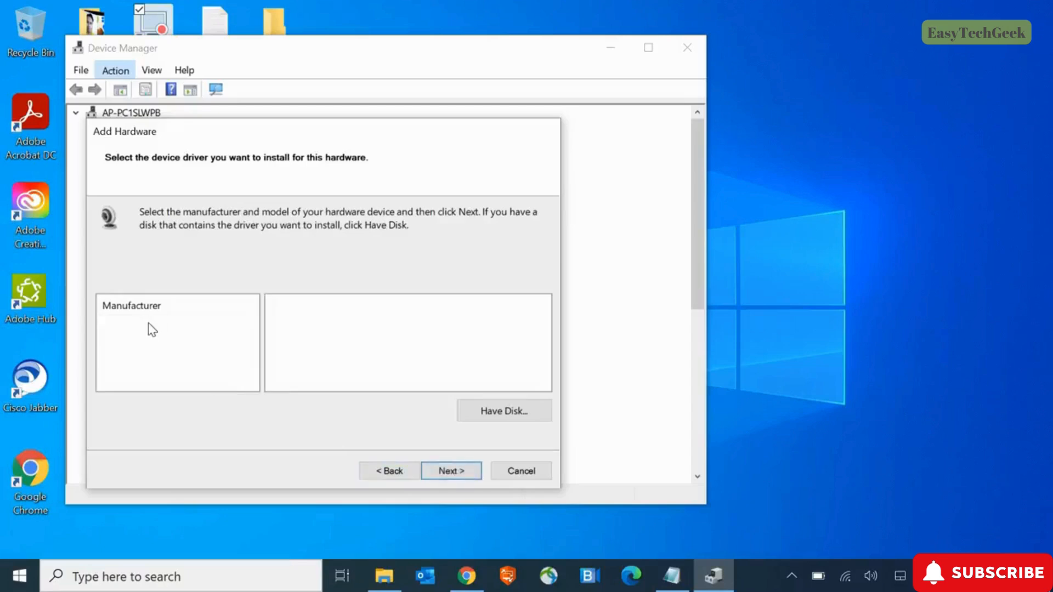
mouse_move(147, 340)
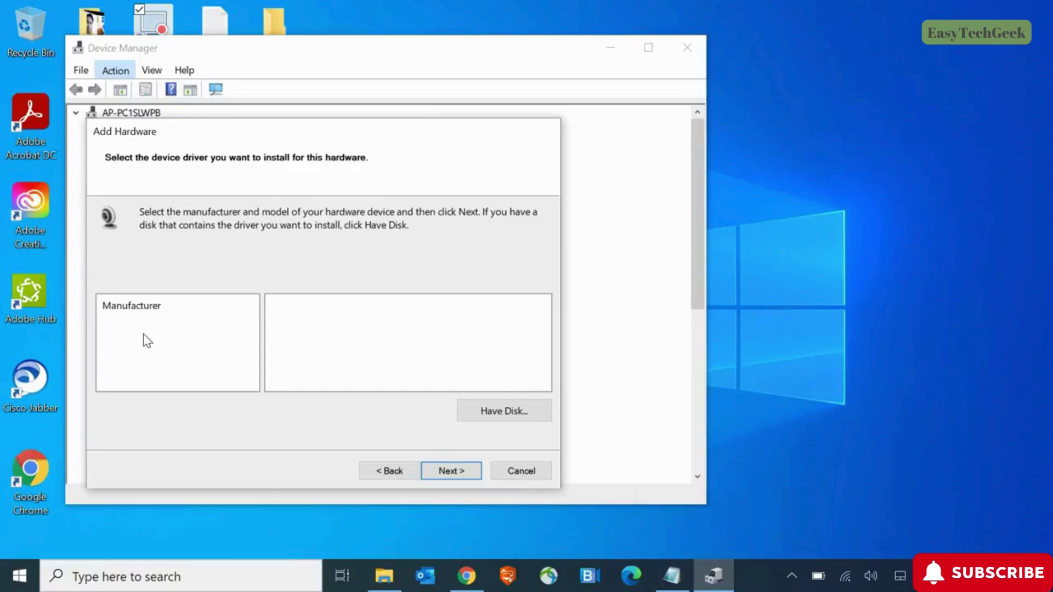
mouse_move(92, 332)
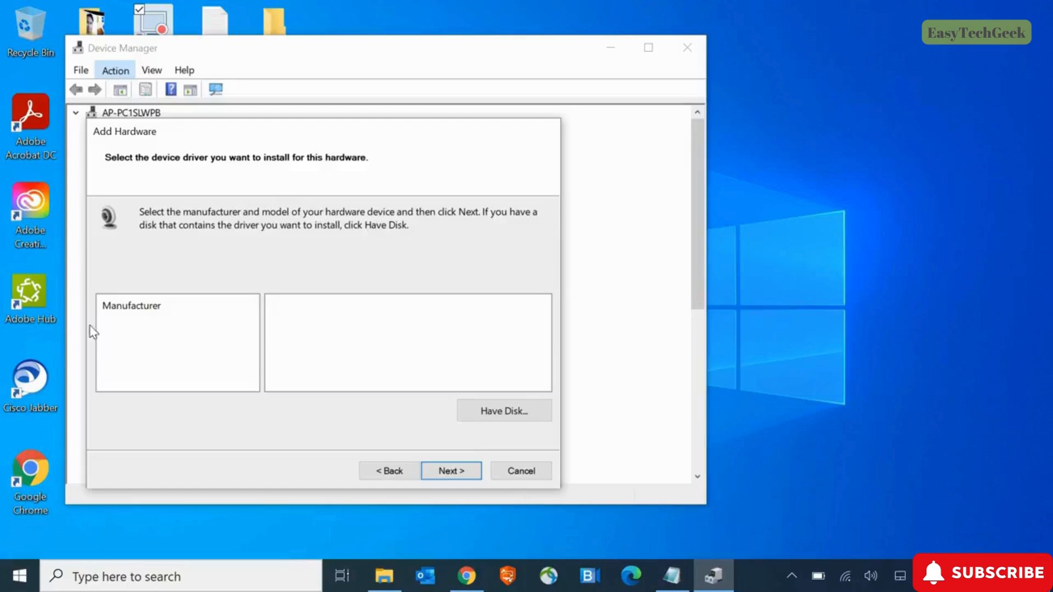
mouse_move(388, 471)
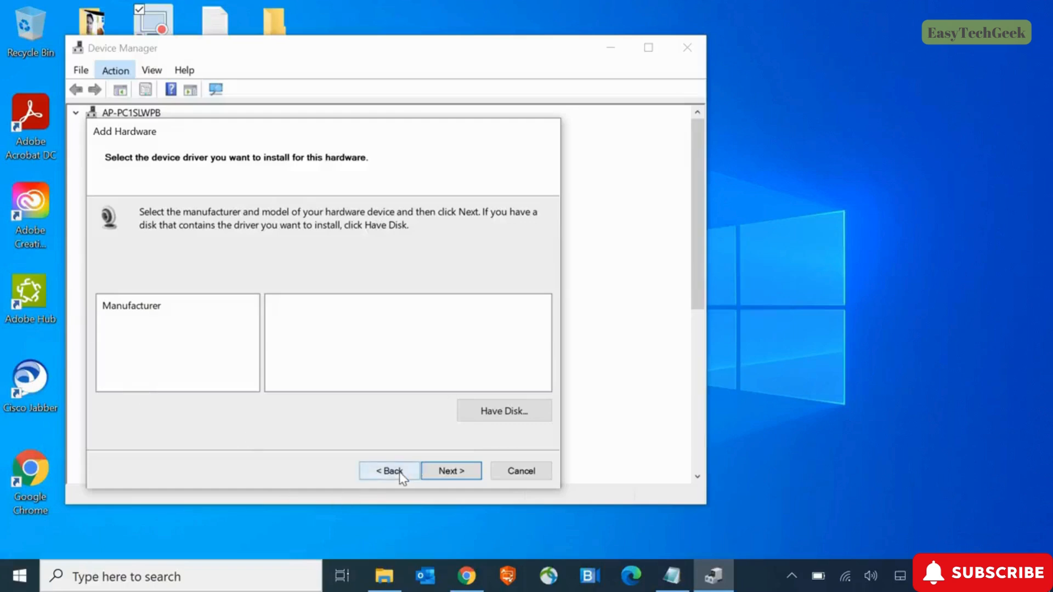
left_click(389, 471)
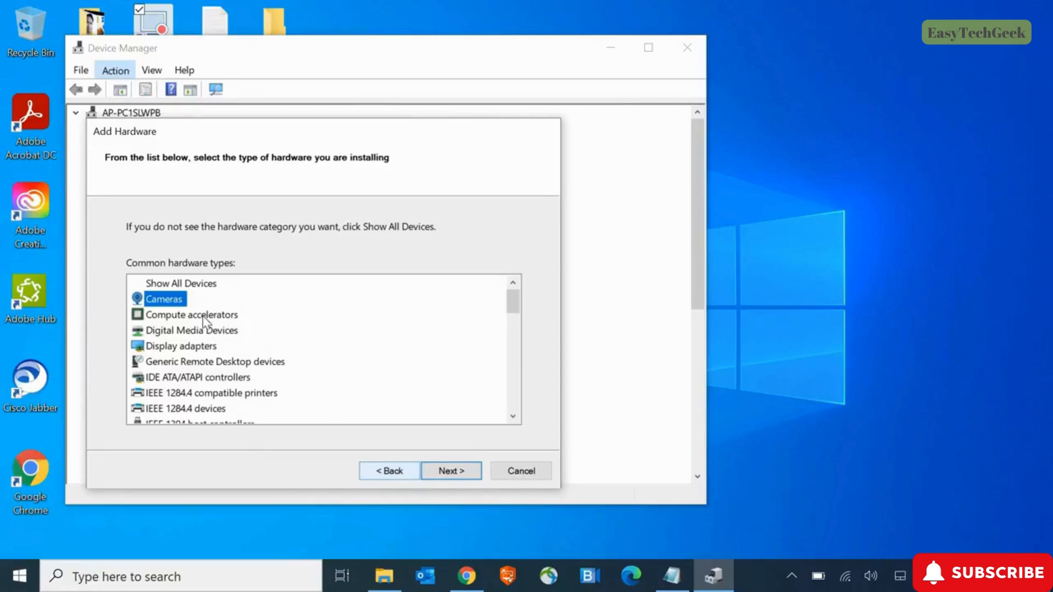
mouse_move(177, 385)
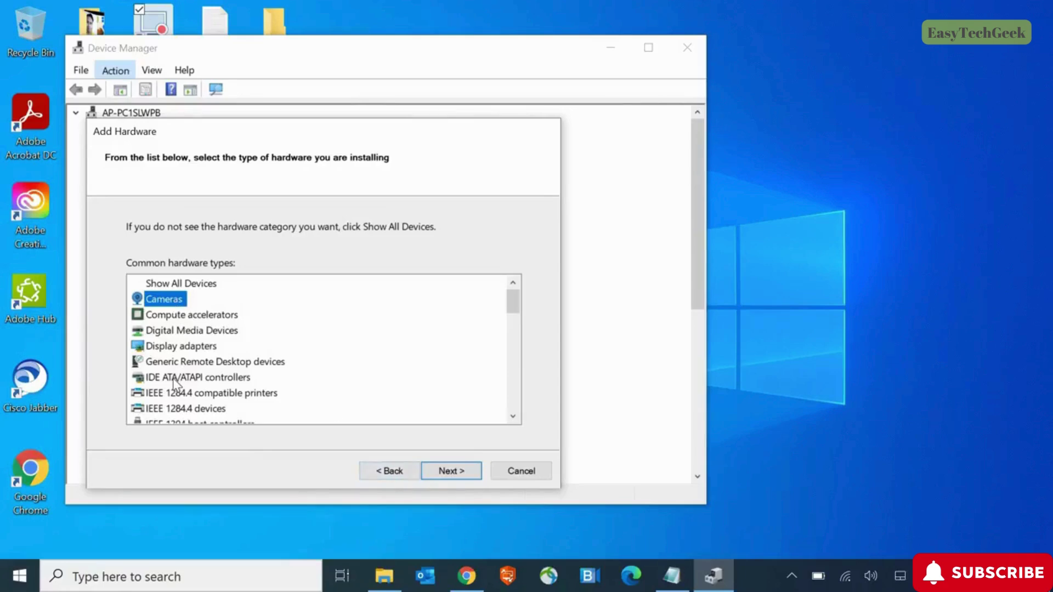
- Pick Imaging devices, select Microsoft's USB Scanner Device driver, then cancel without installing
scroll("down", 3)
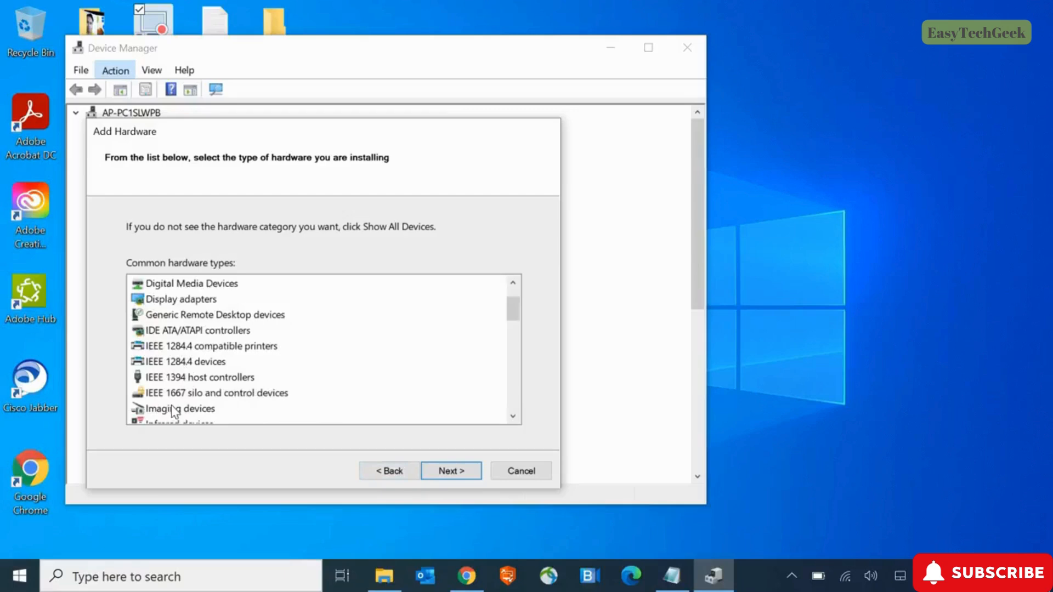
left_click(180, 408)
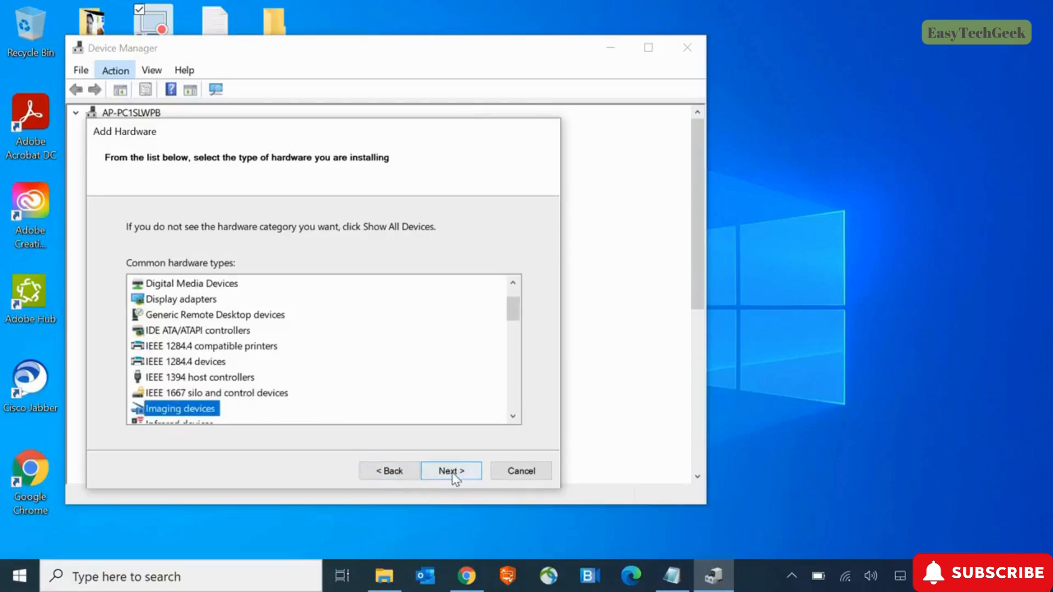
left_click(449, 471)
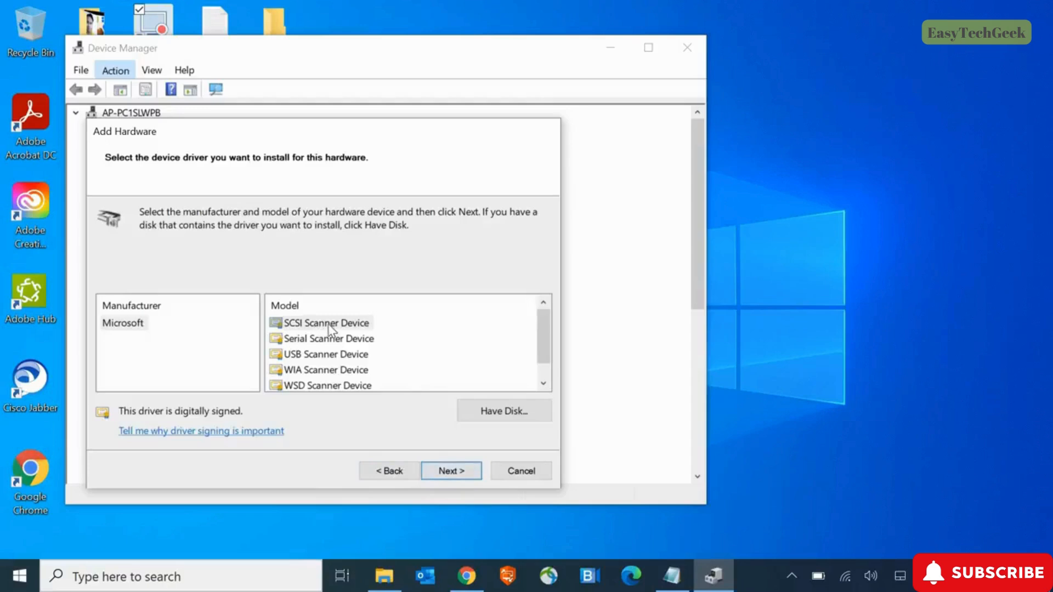
left_click(327, 354)
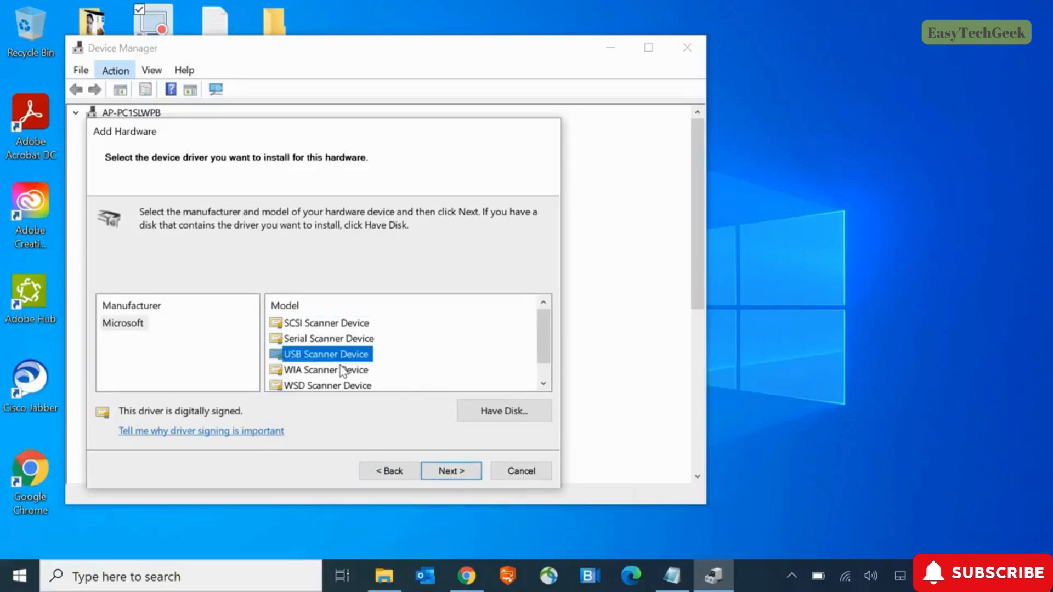
mouse_move(375, 406)
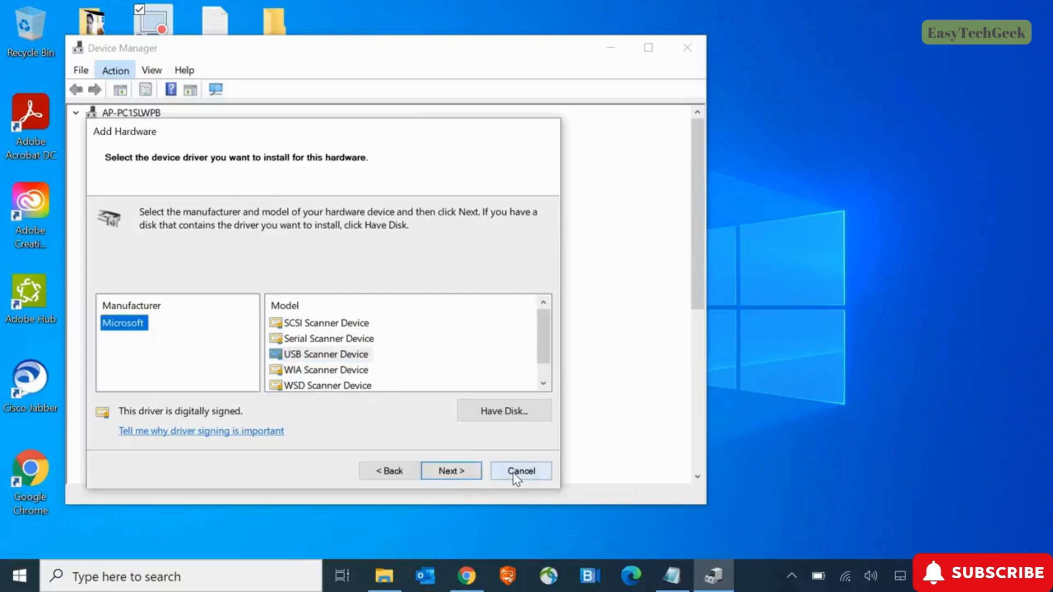
left_click(520, 470)
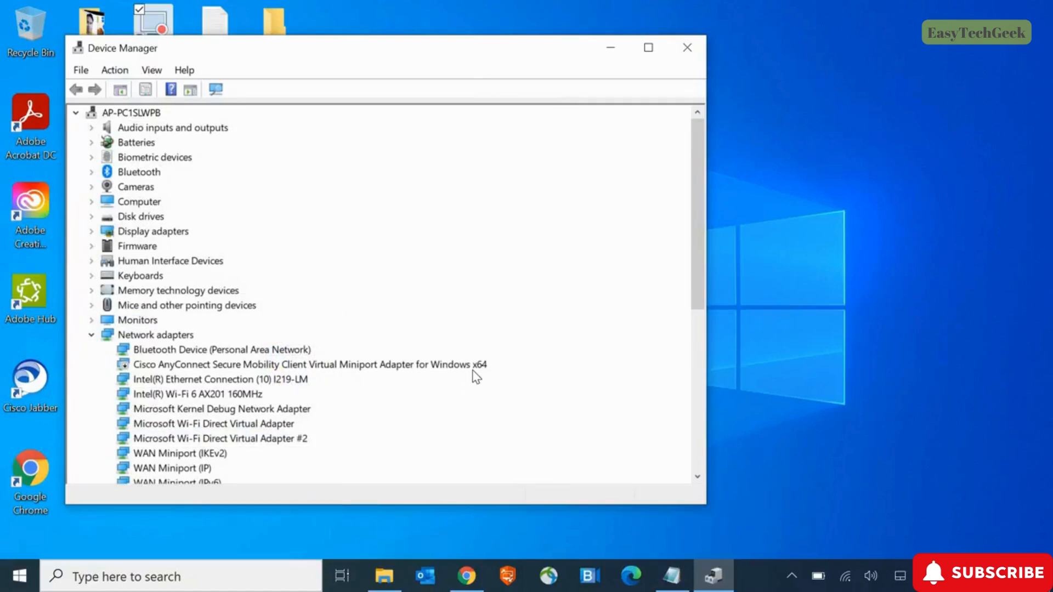